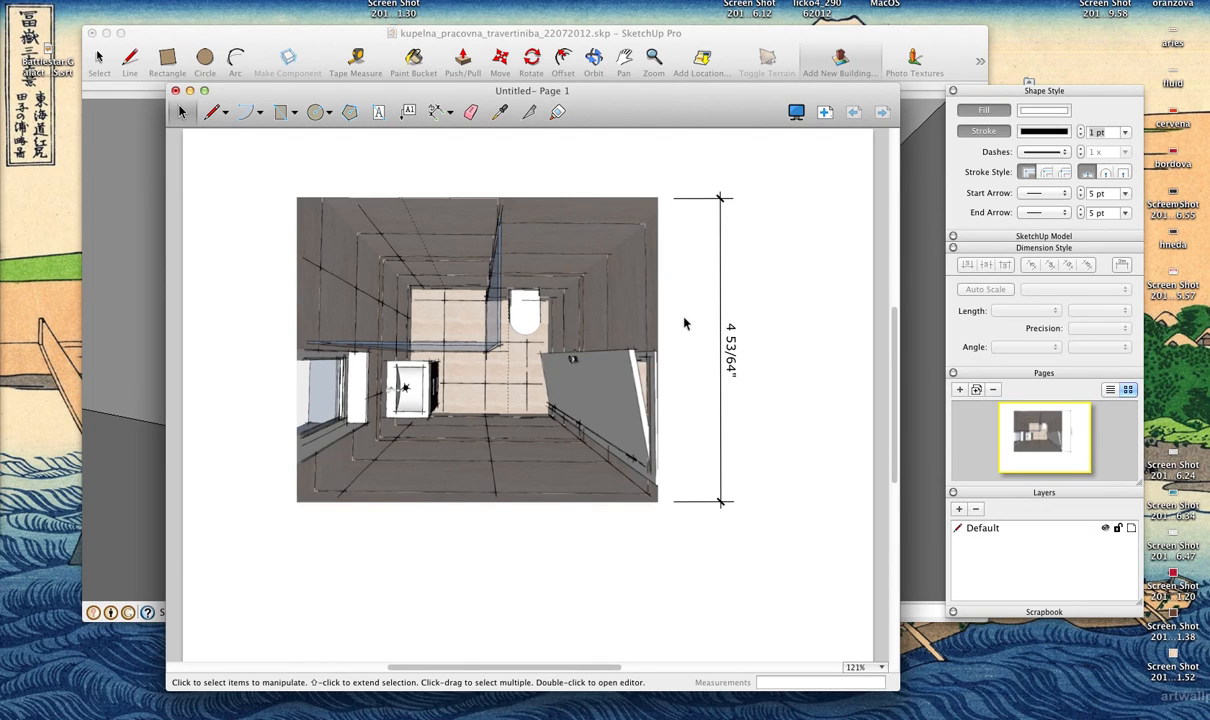
{"action": "mouse_move", "coordinate": [718, 348]}
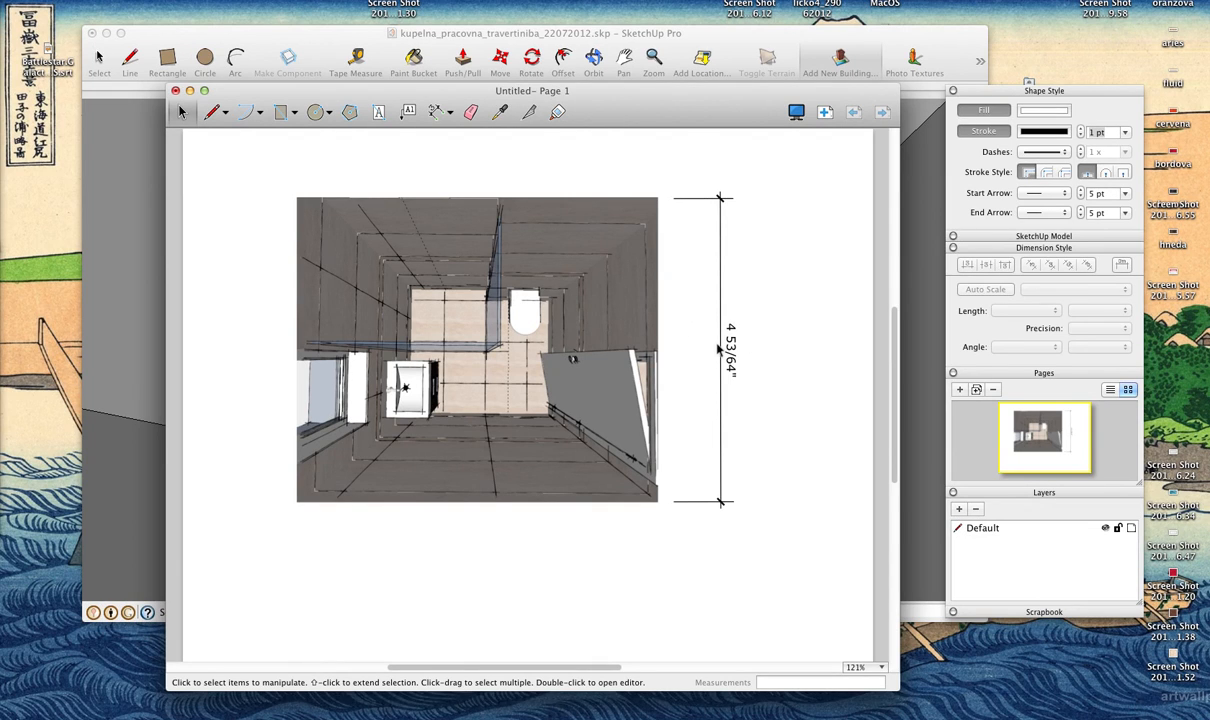
{"action": "mouse_move", "coordinate": [728, 358]}
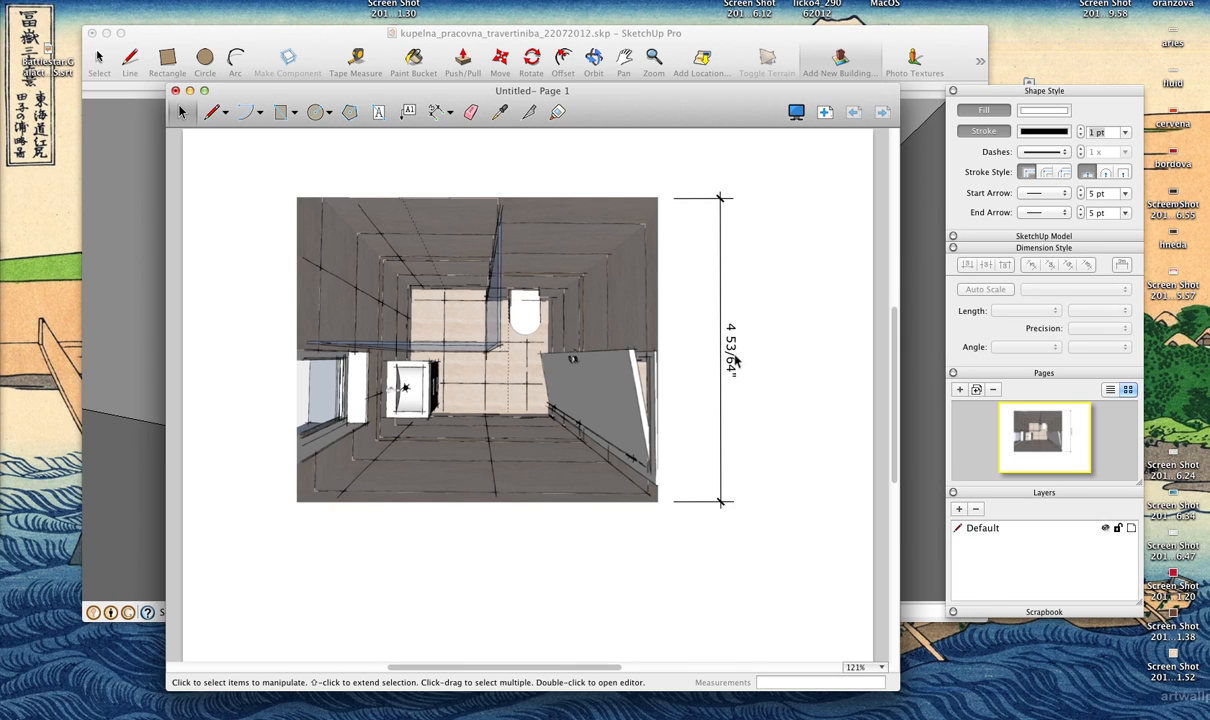
{"action": "mouse_move", "coordinate": [784, 294]}
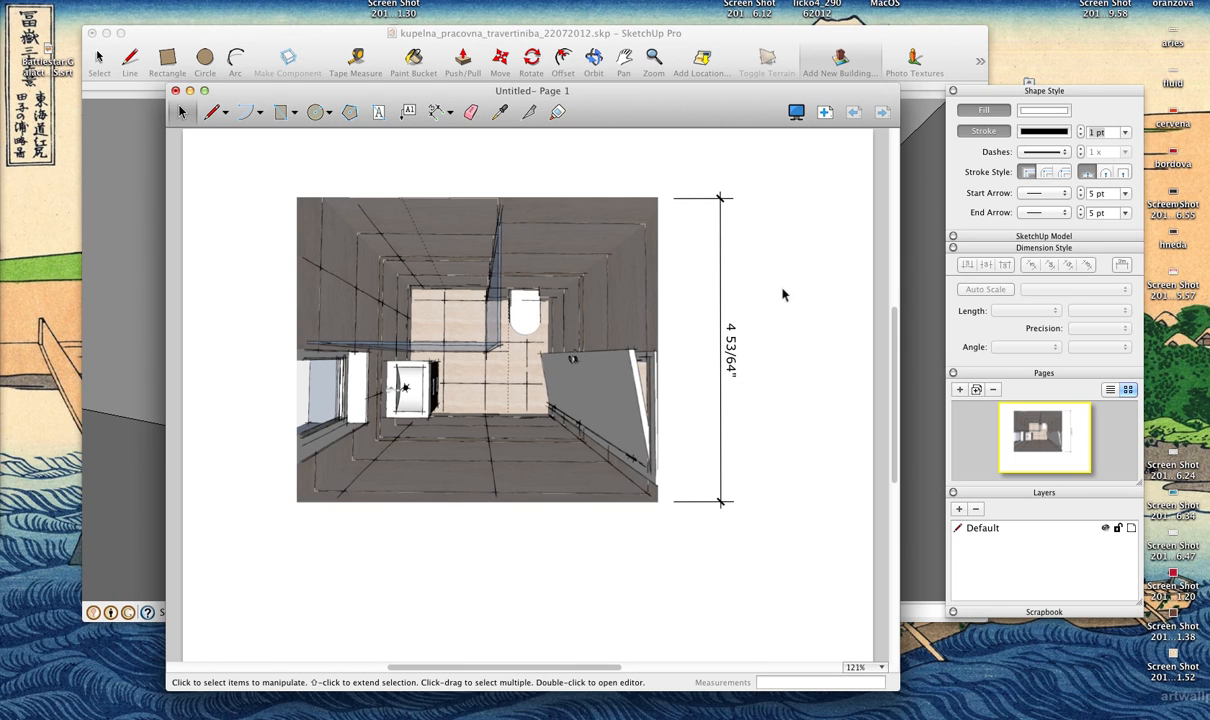
{"action": "mouse_move", "coordinate": [740, 348]}
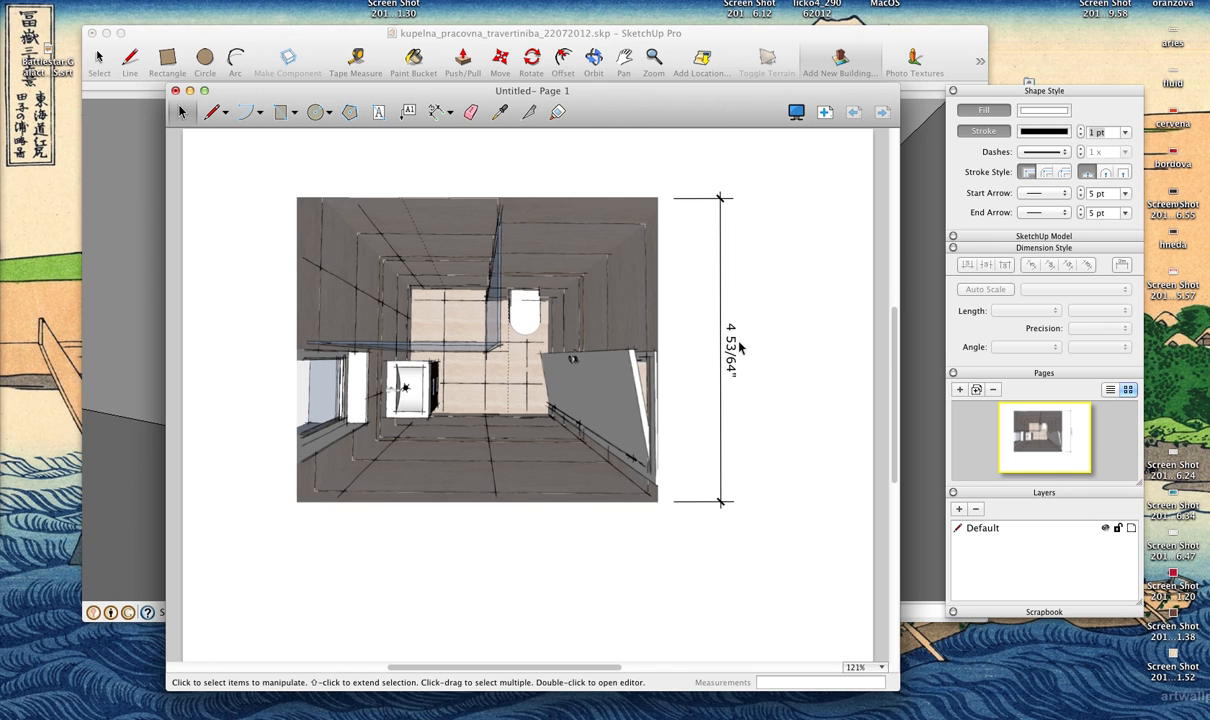
{"action": "mouse_move", "coordinate": [738, 352]}
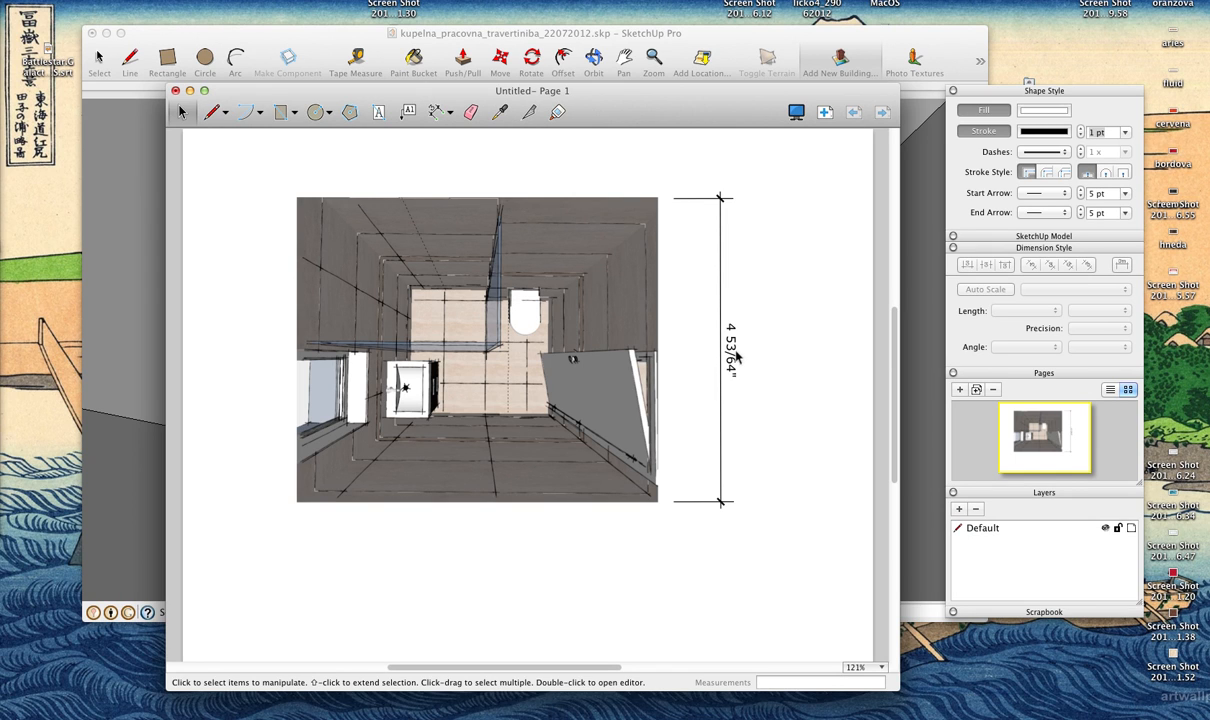
{"action": "mouse_move", "coordinate": [732, 378]}
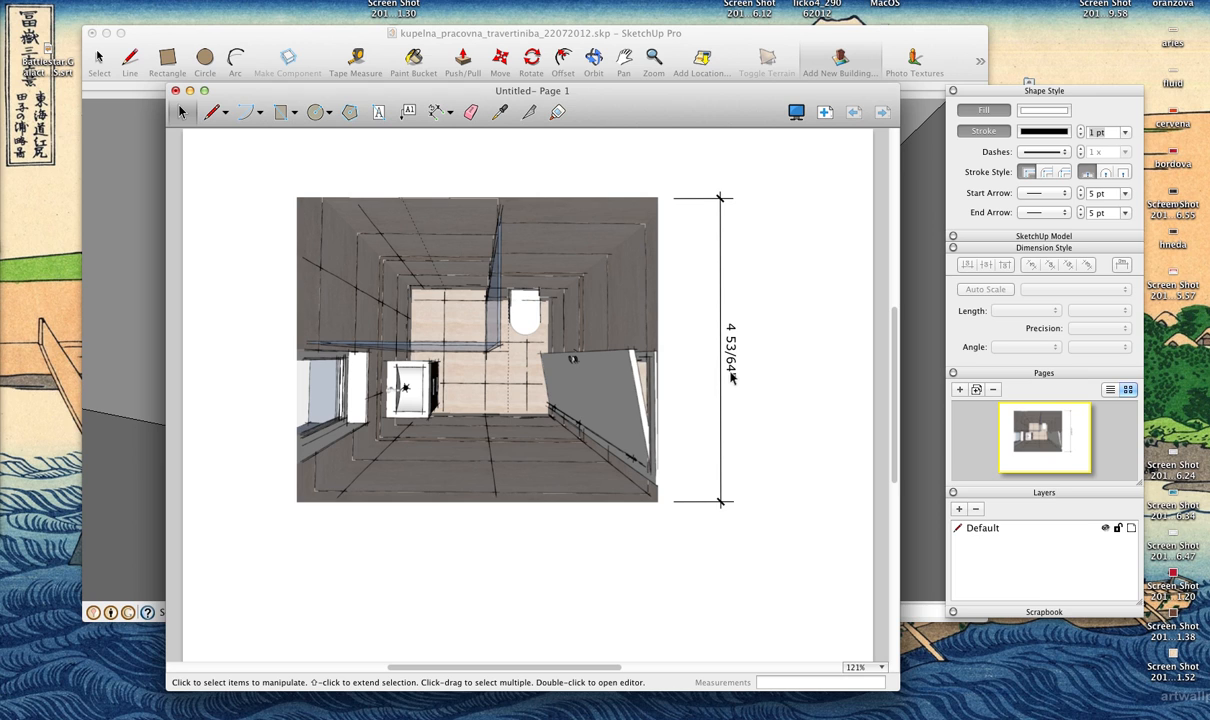
Select the vertical 4 53/64" dimension beside the drawing.
{"action": "left_click", "coordinate": [730, 350]}
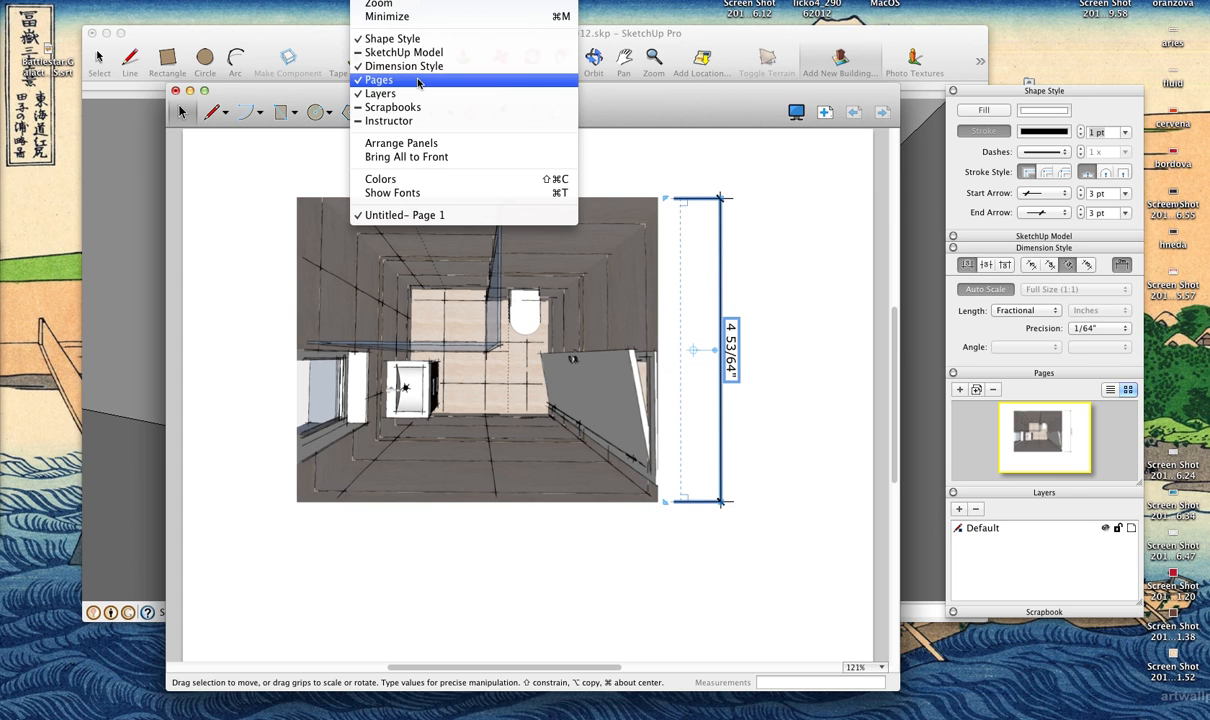
{"action": "mouse_move", "coordinate": [404, 66]}
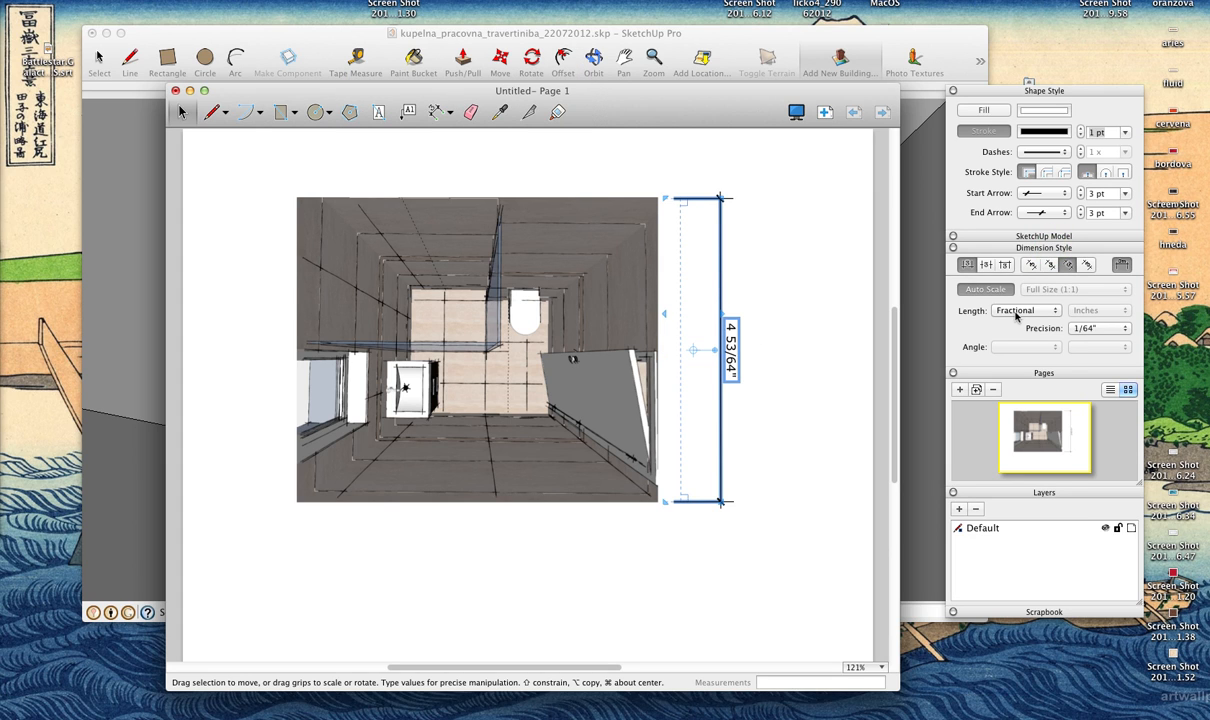
Change the dimension's length format from fractional to Decimal, reading 4.83".
{"action": "left_click", "coordinate": [1024, 310]}
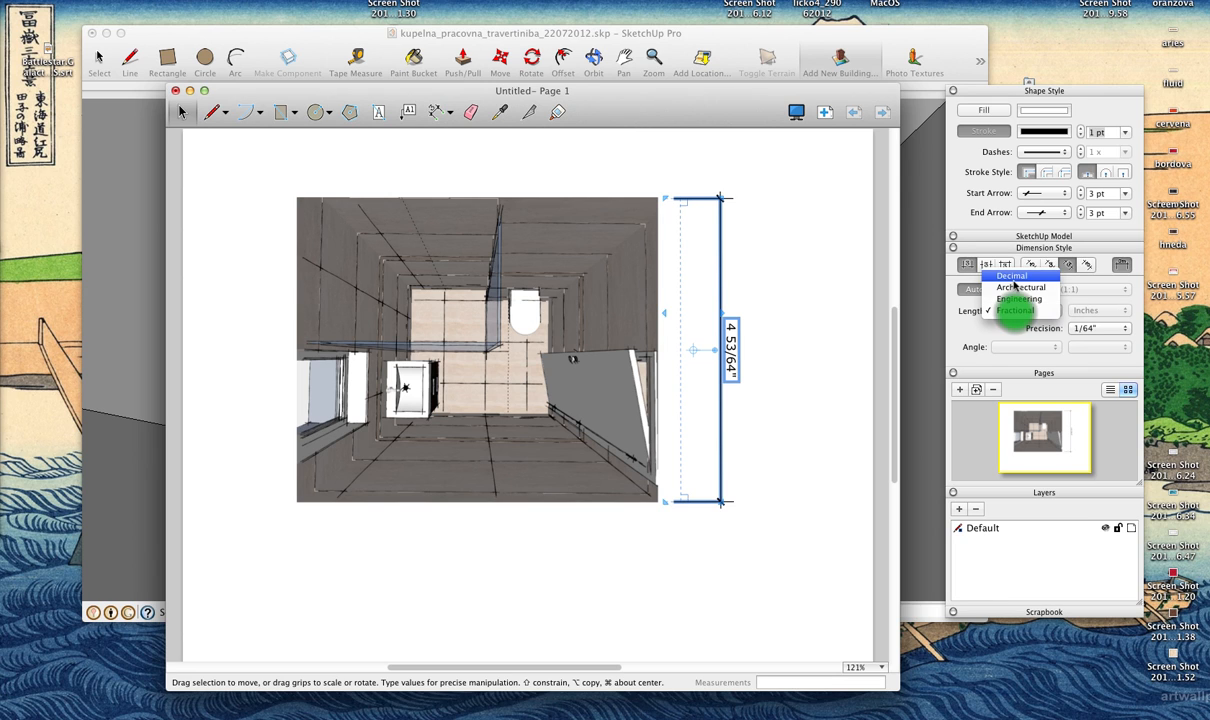
{"action": "left_click", "coordinate": [1012, 276]}
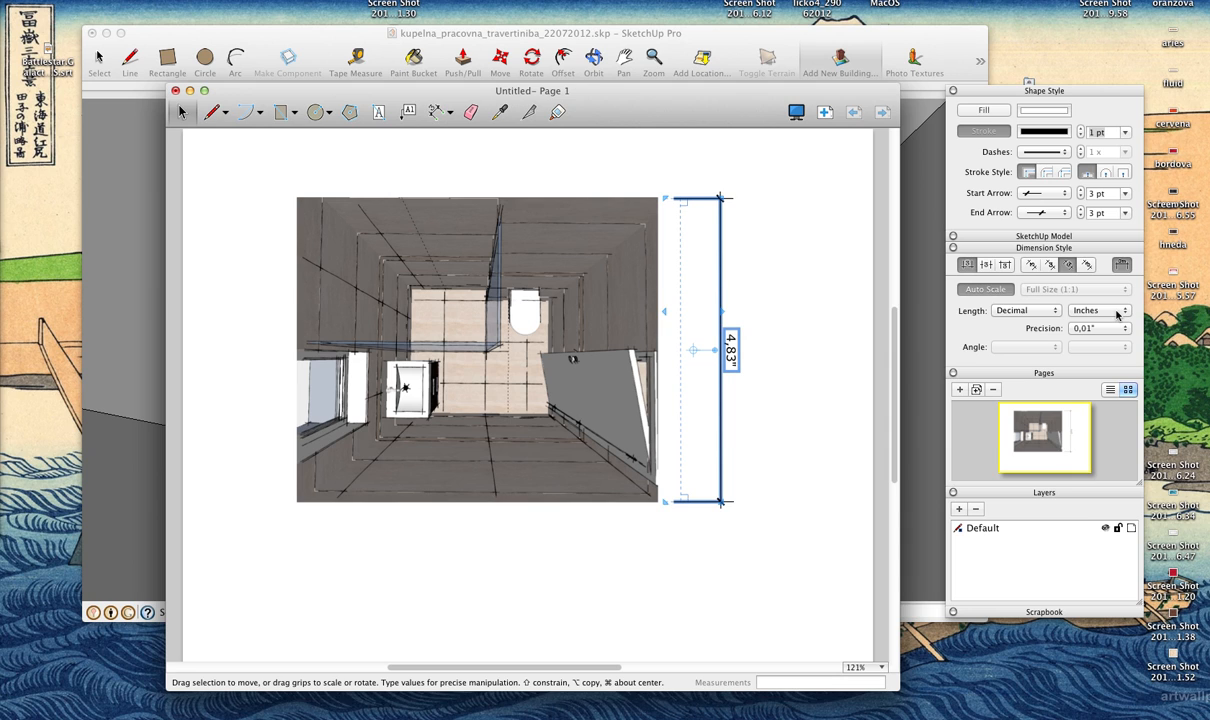
{"action": "left_click", "coordinate": [1098, 310]}
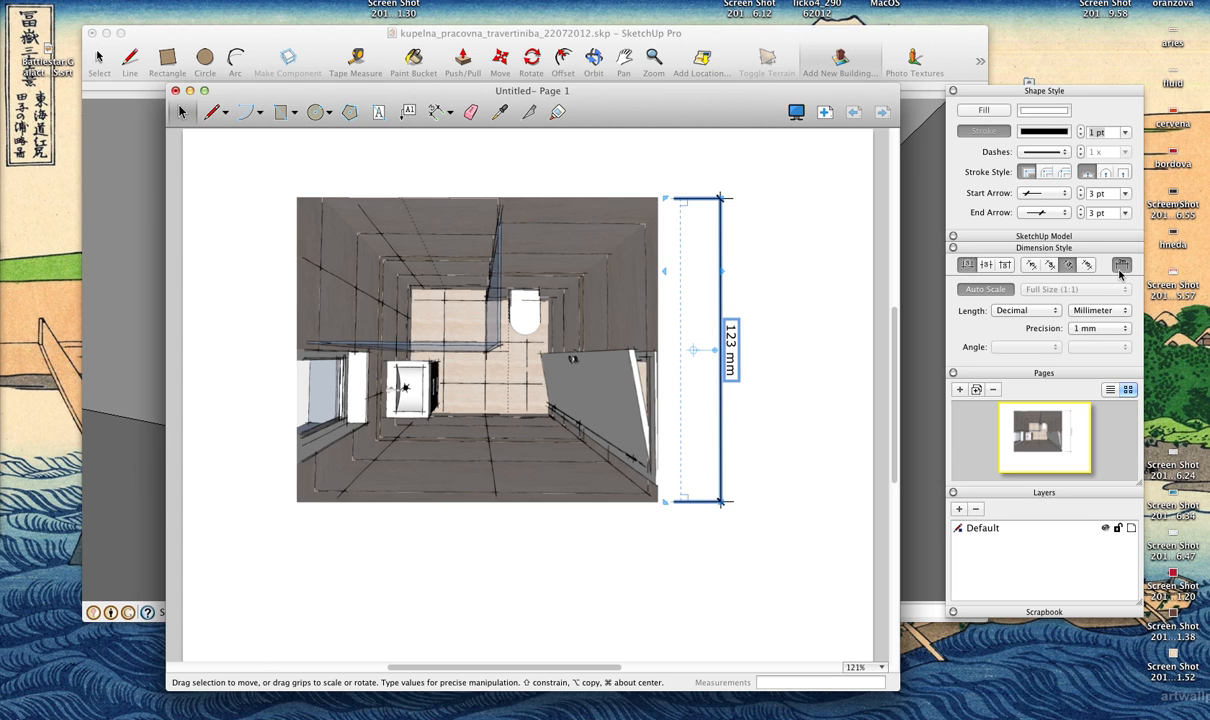
{"action": "mouse_move", "coordinate": [1120, 264]}
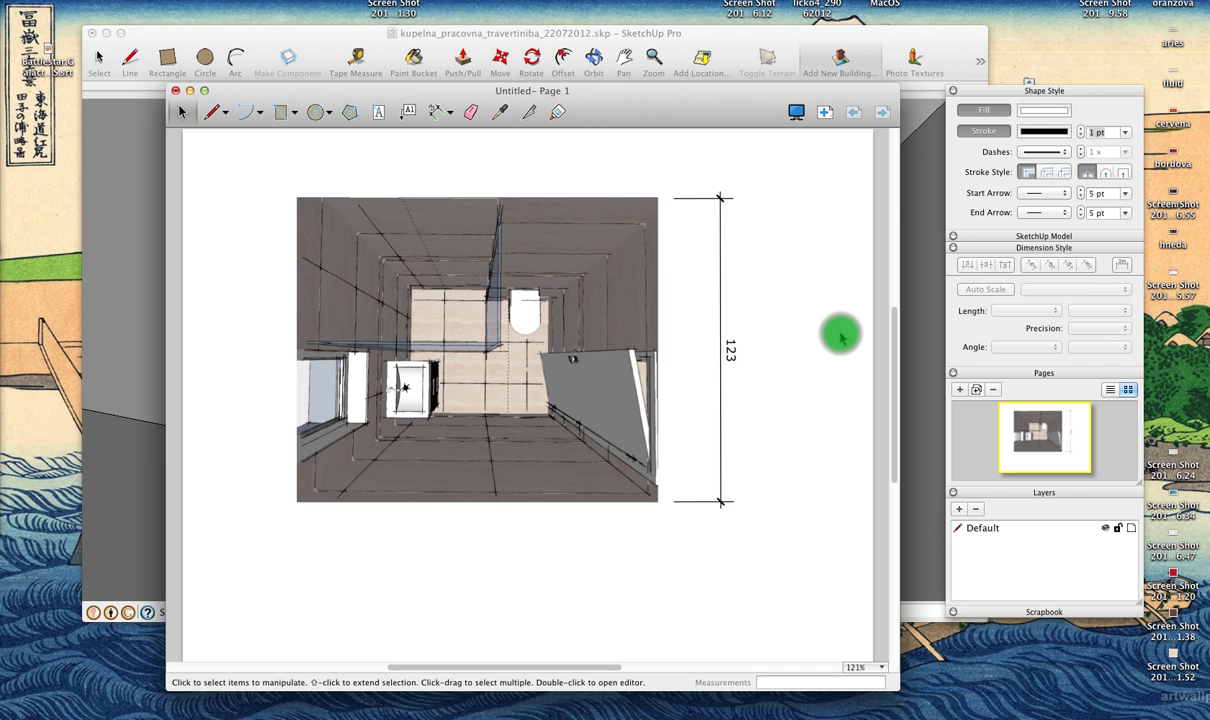
{"action": "mouse_move", "coordinate": [764, 590]}
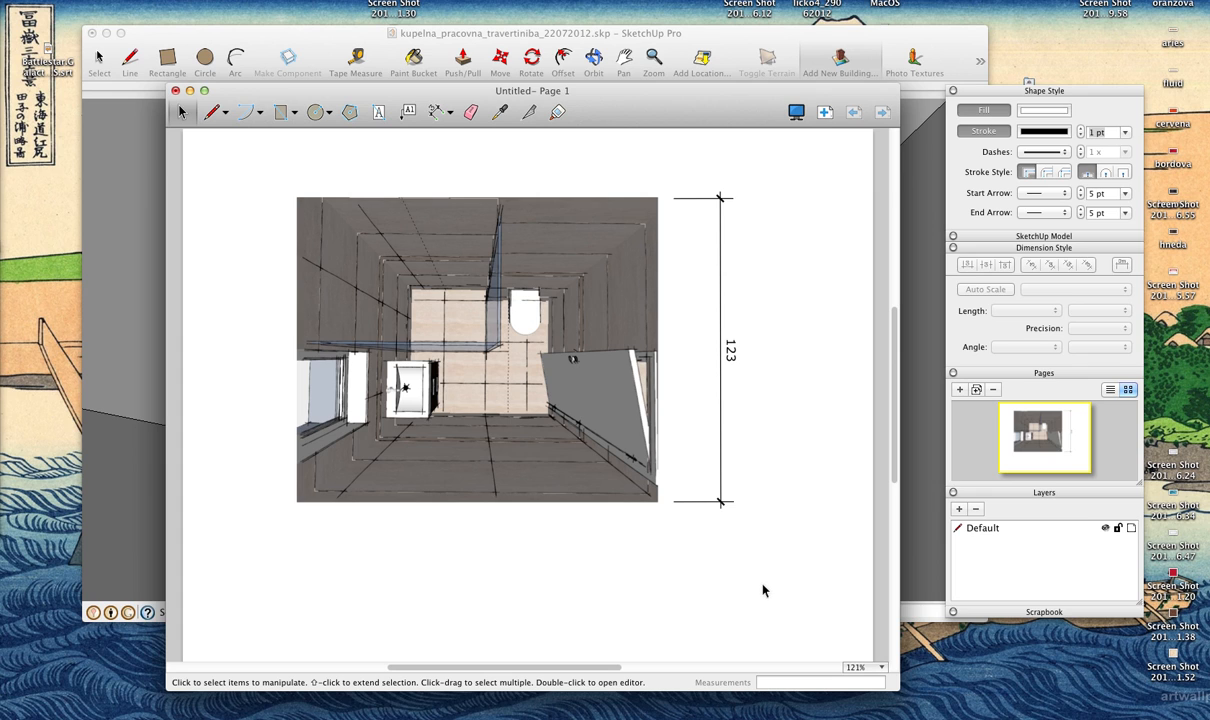
{"action": "mouse_move", "coordinate": [764, 586]}
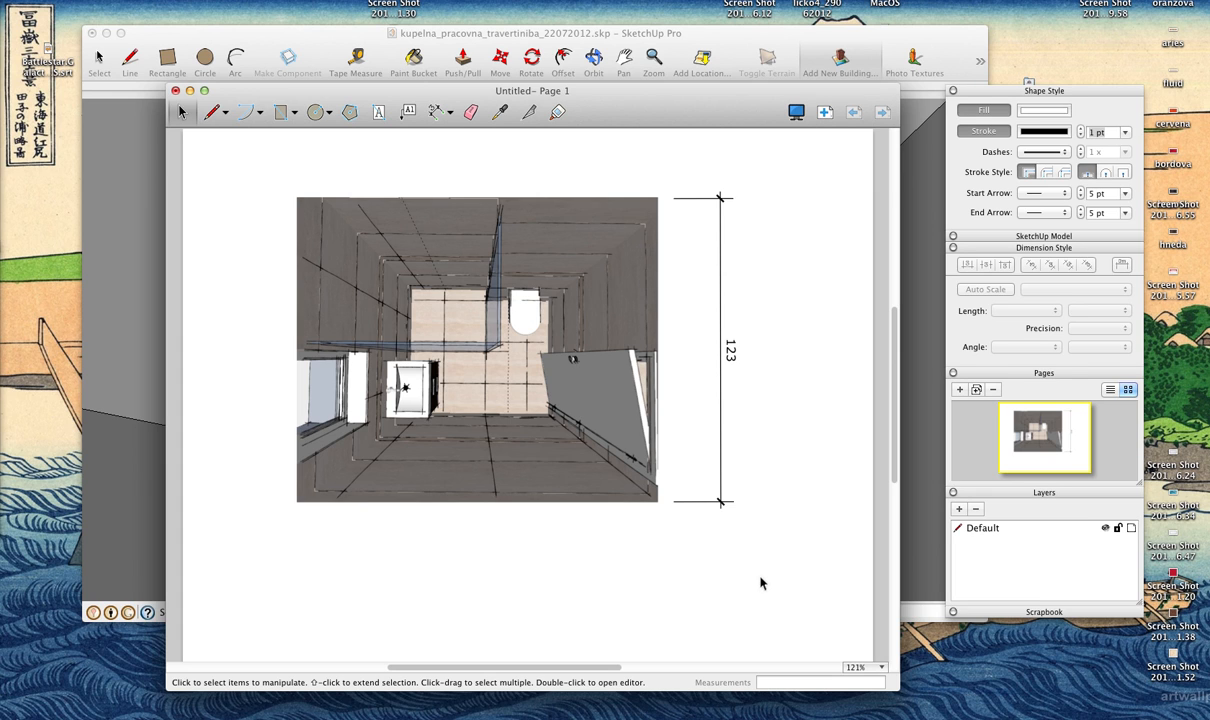